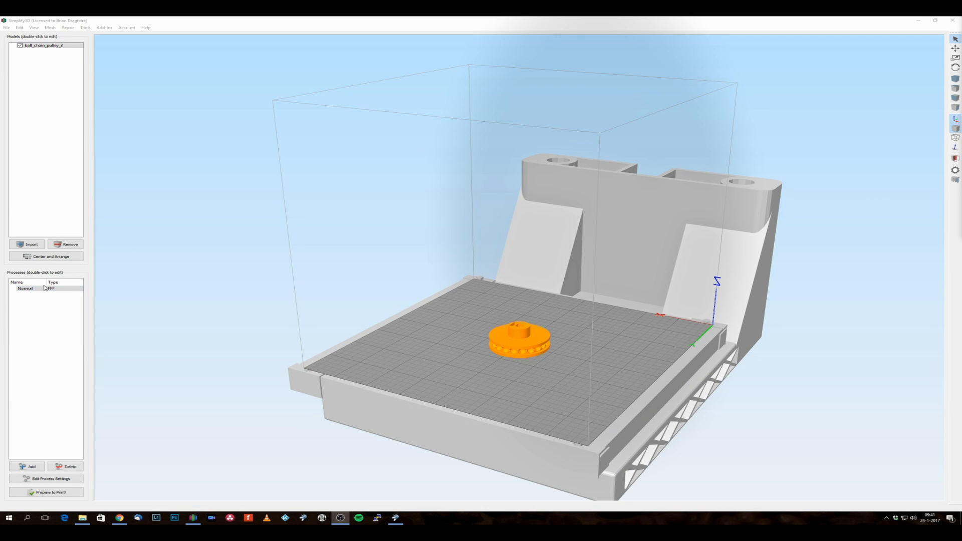
mouse_move(128, 316)
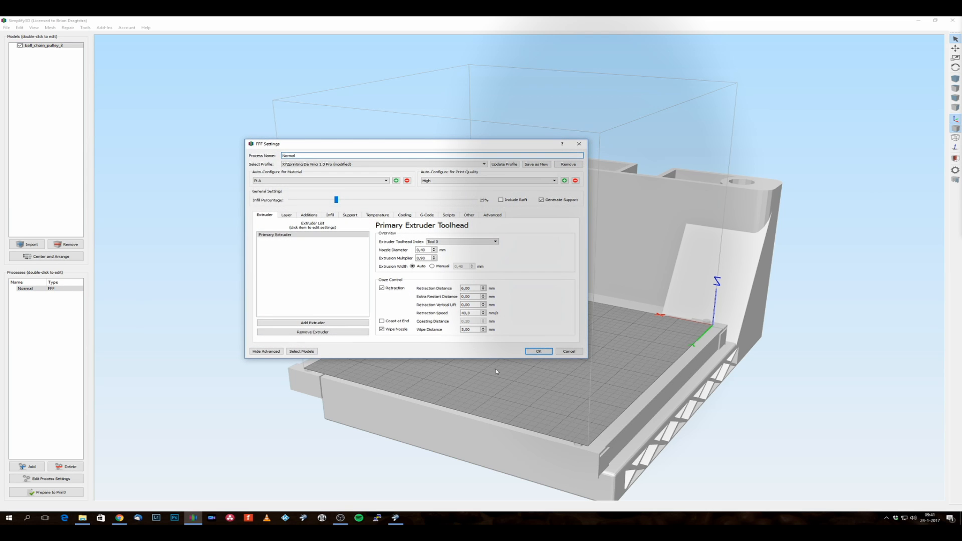
- Slice the pulley into toolpaths, attempt a USB print, and dismiss the Connection Failed warning
click(538, 351)
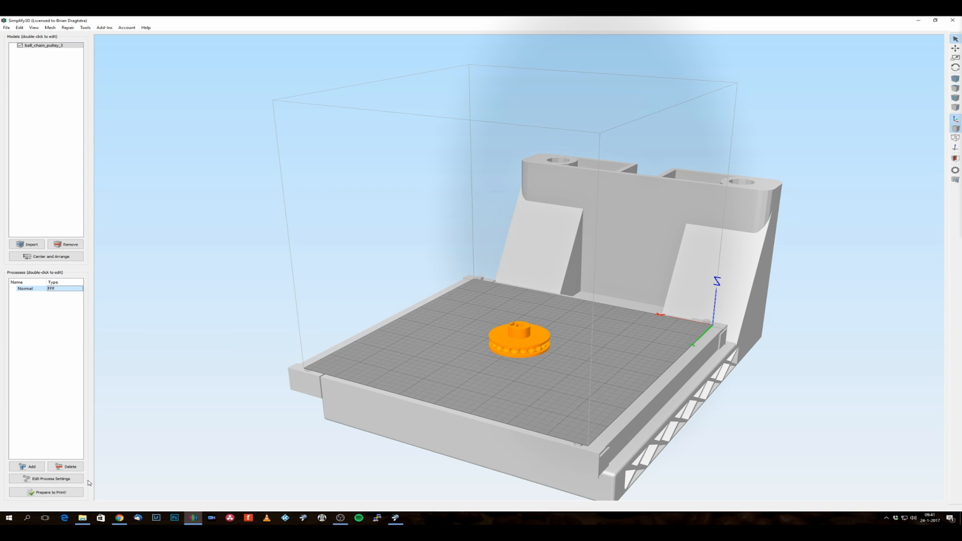
mouse_move(48, 492)
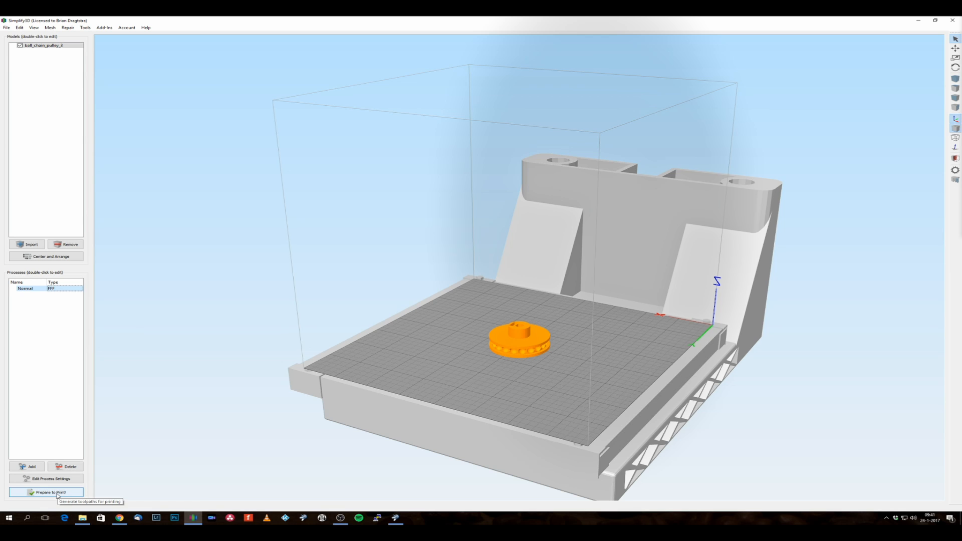
click(45, 492)
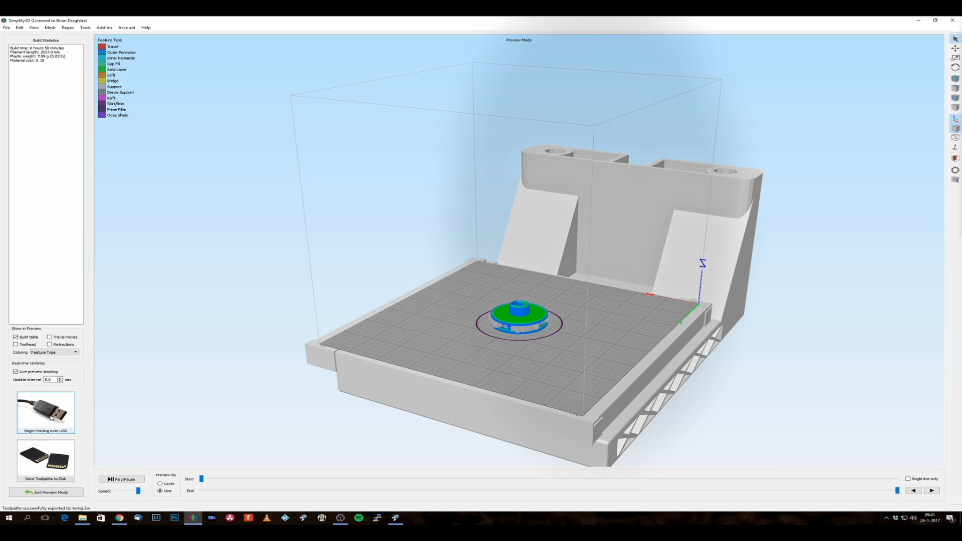
click(45, 412)
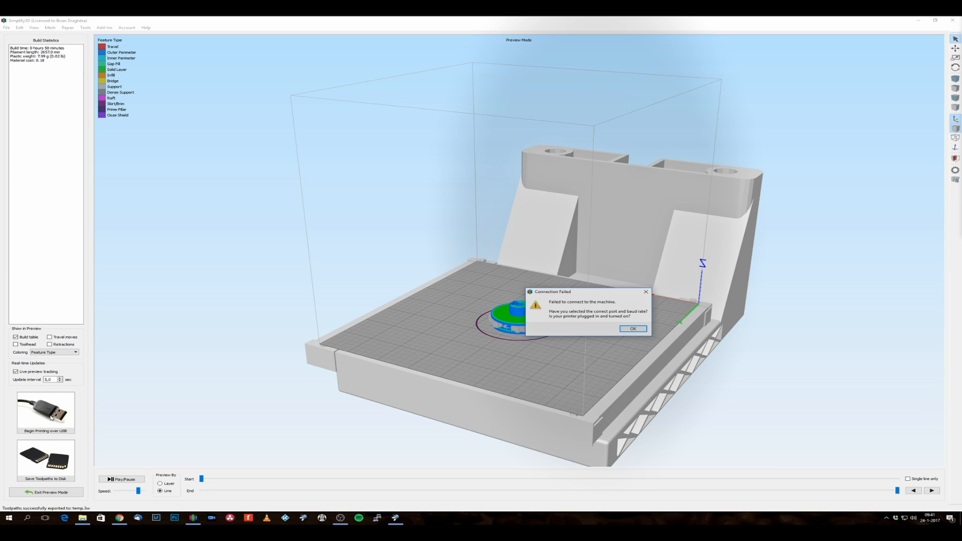
mouse_move(528, 359)
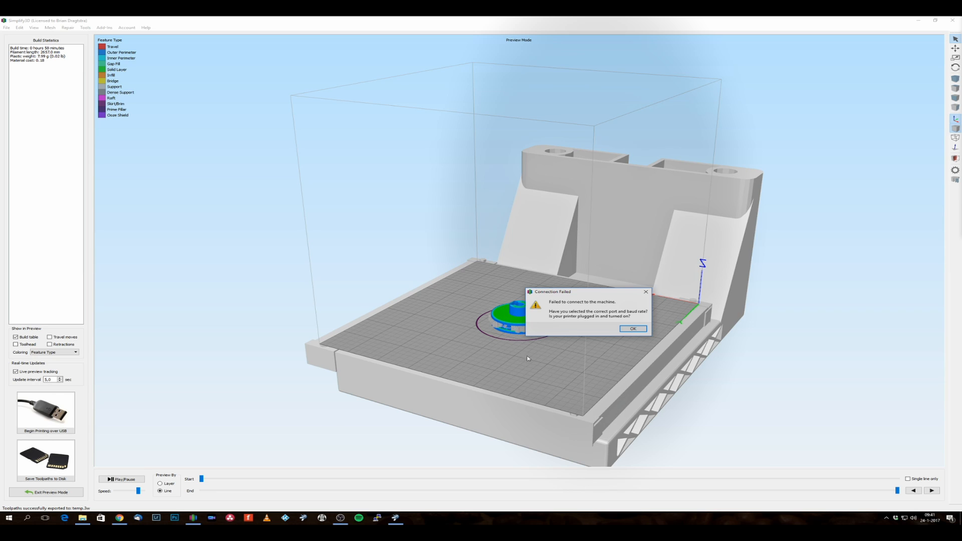
mouse_move(639, 316)
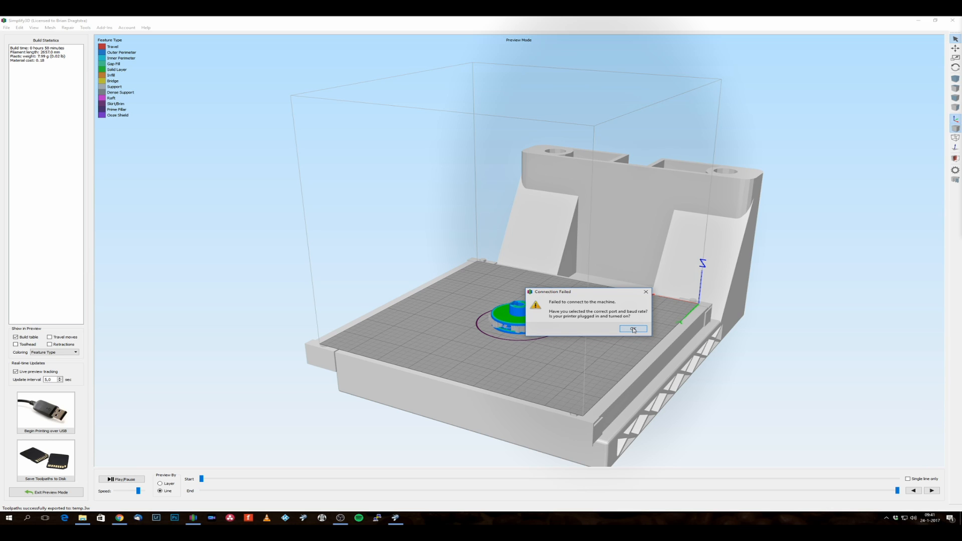
click(632, 329)
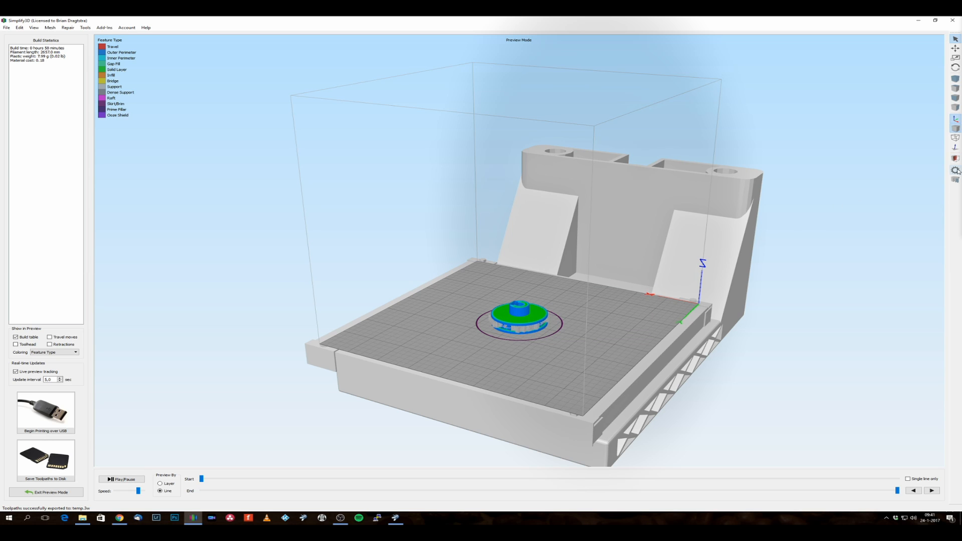
mouse_move(955, 171)
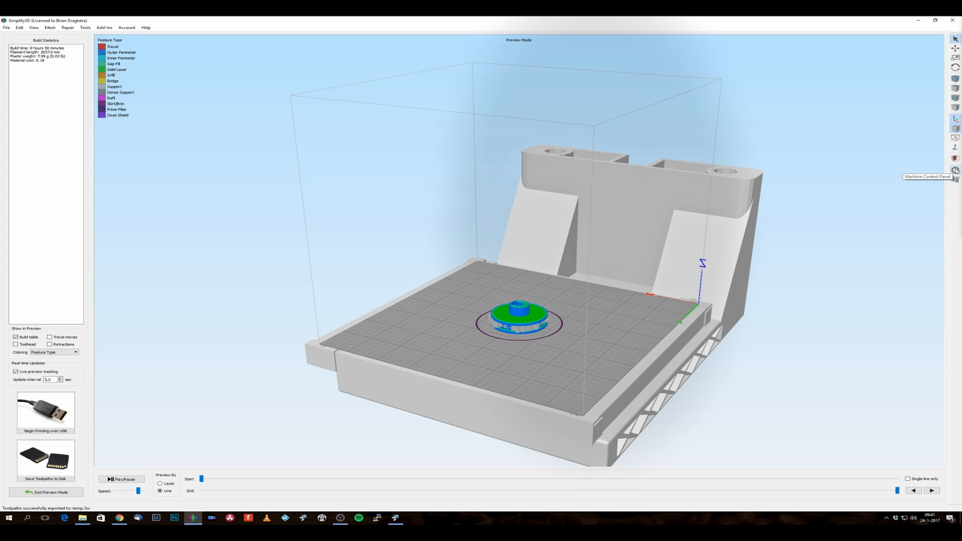
mouse_move(955, 171)
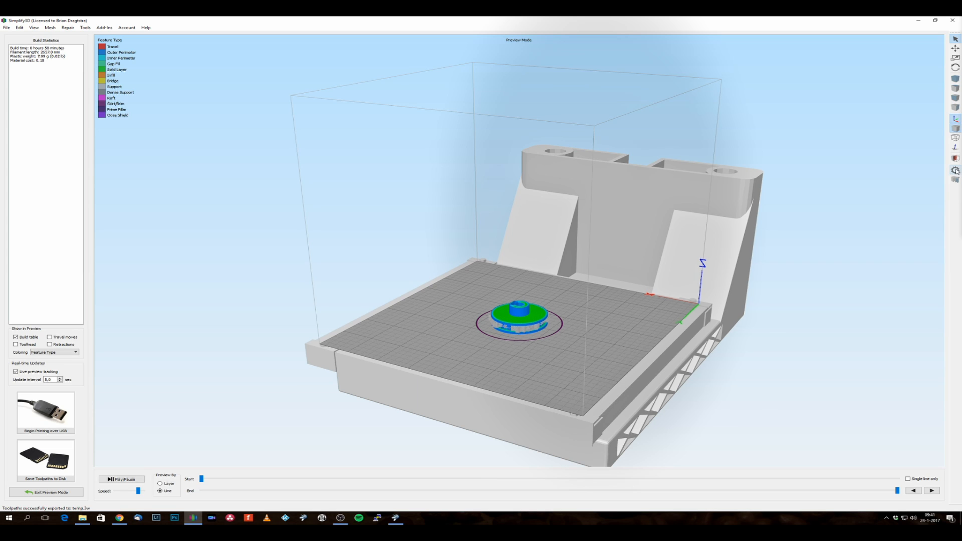
- In the Machine Control Panel, change the printer port from COM15 to COM4
click(45, 408)
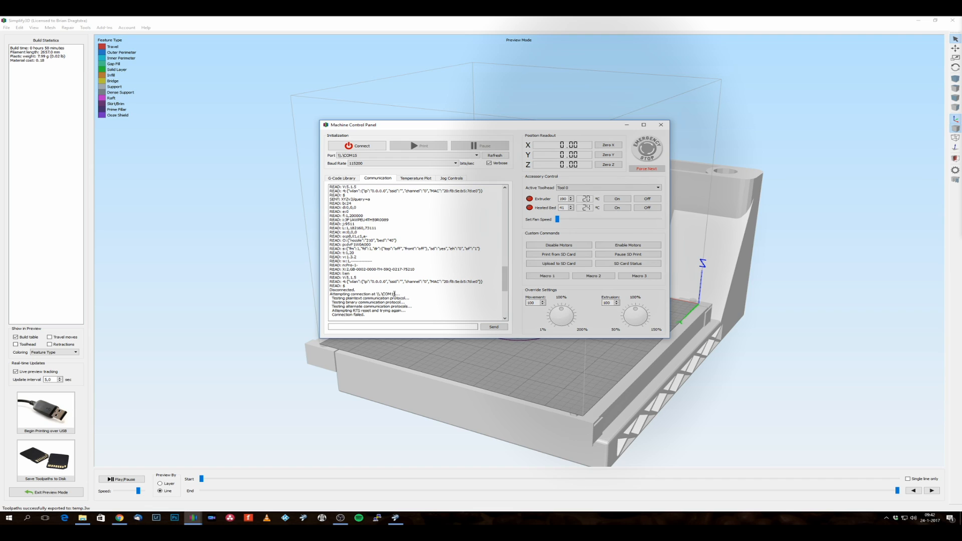
mouse_move(402, 294)
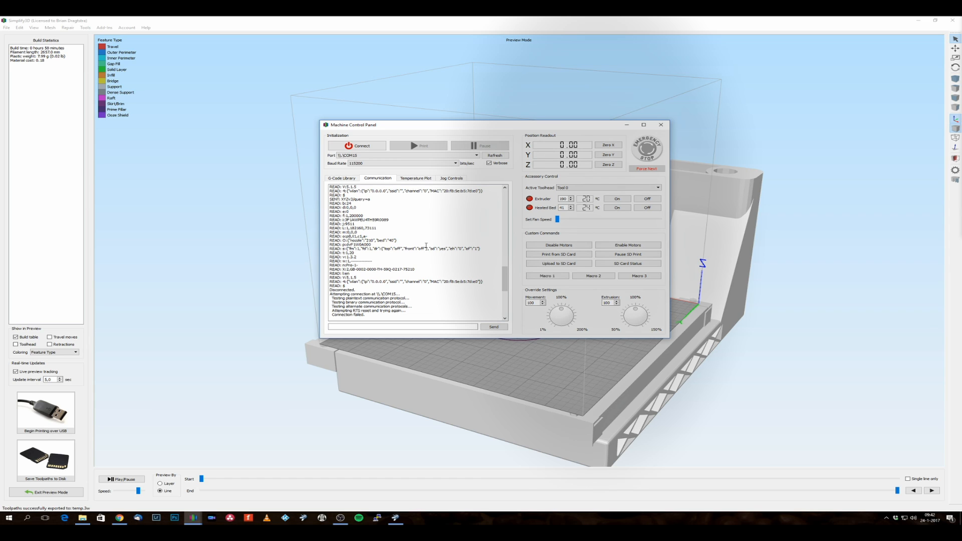
mouse_move(417, 283)
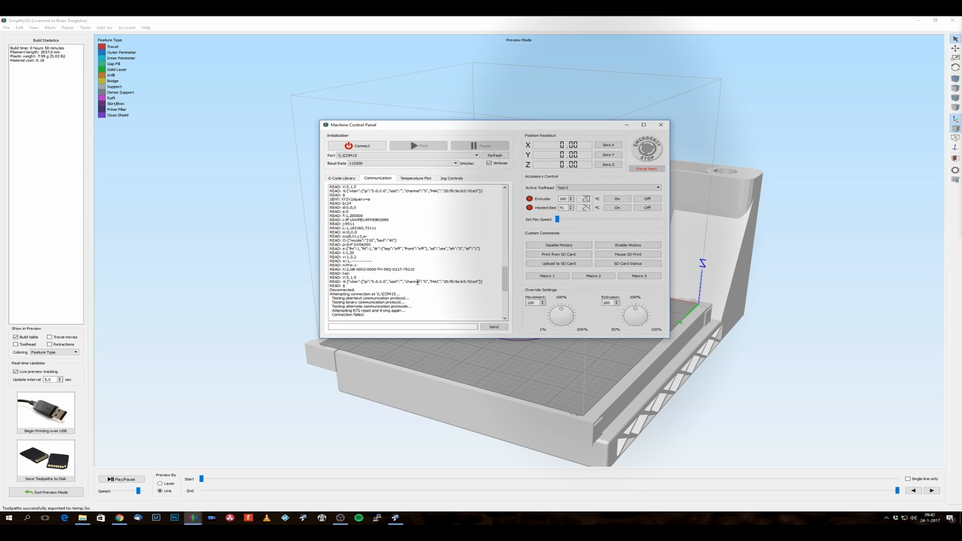
mouse_move(556, 148)
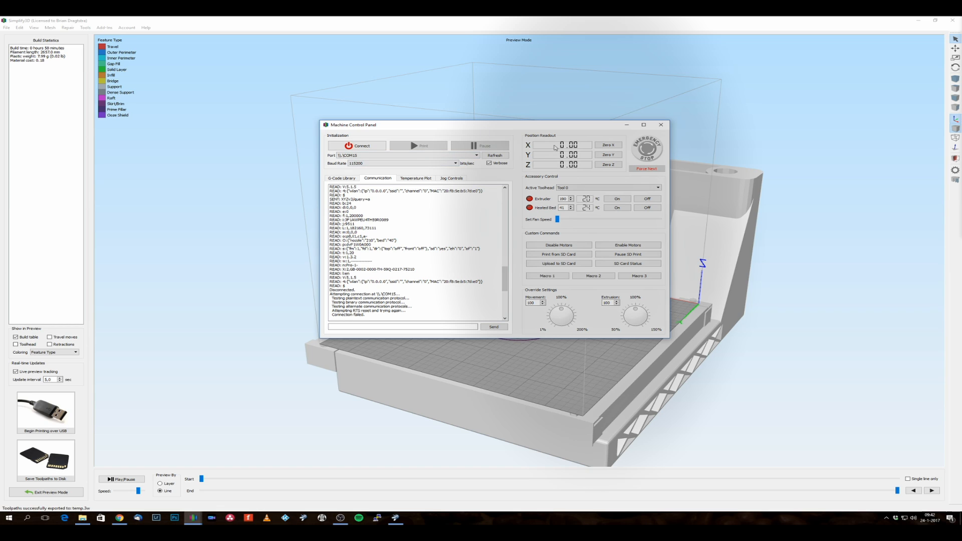
mouse_move(463, 216)
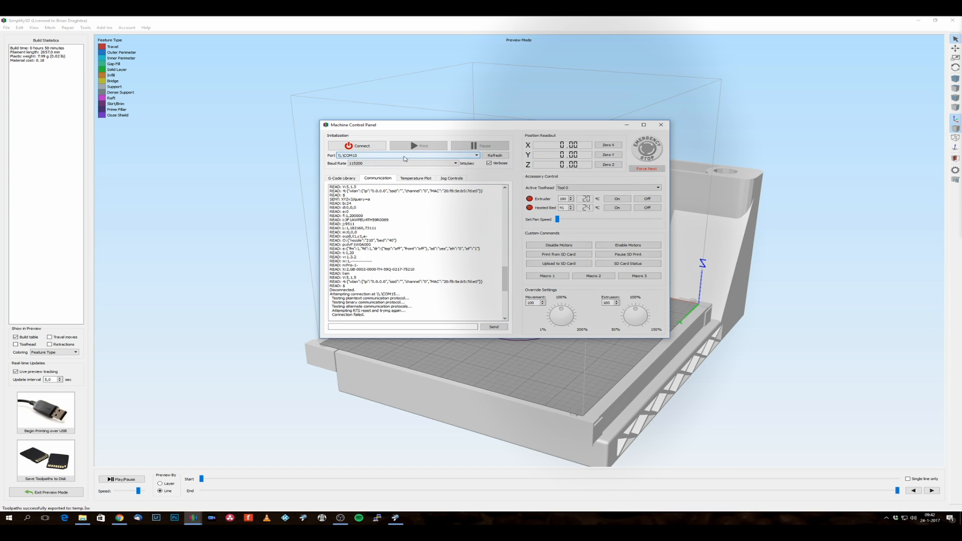
click(476, 154)
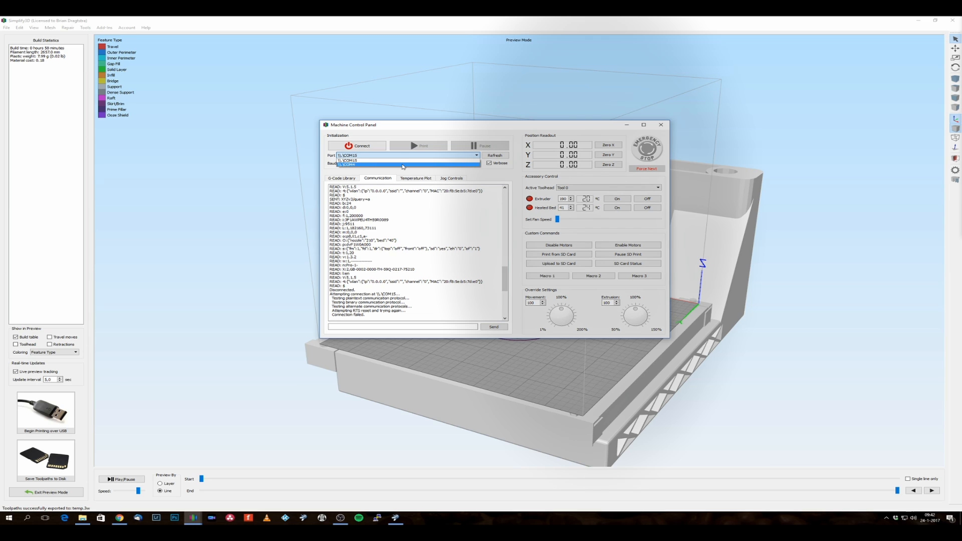
click(345, 164)
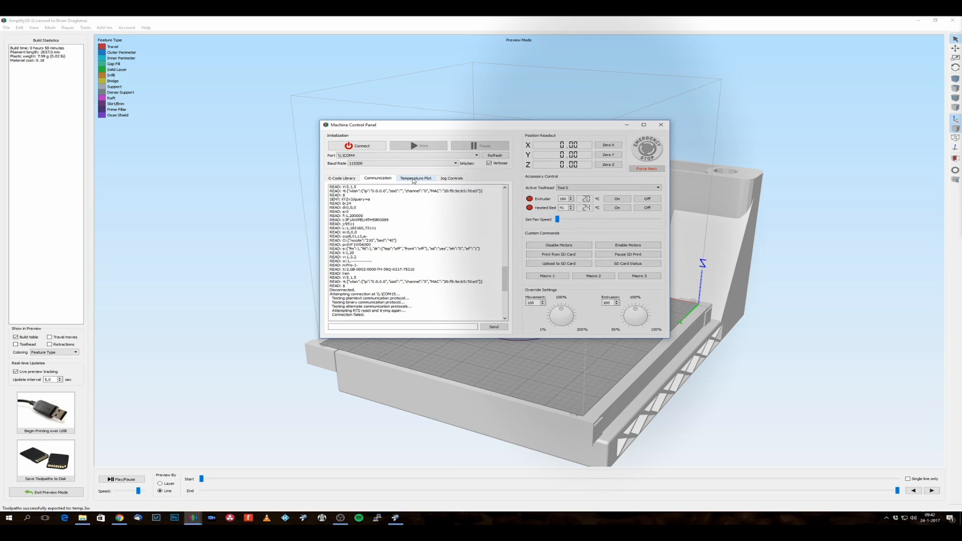
mouse_move(354, 170)
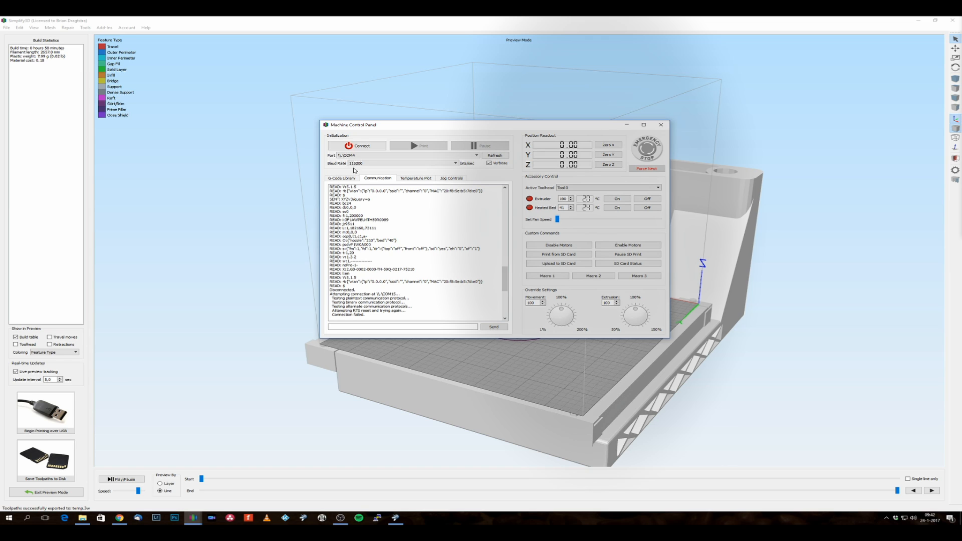
mouse_move(382, 154)
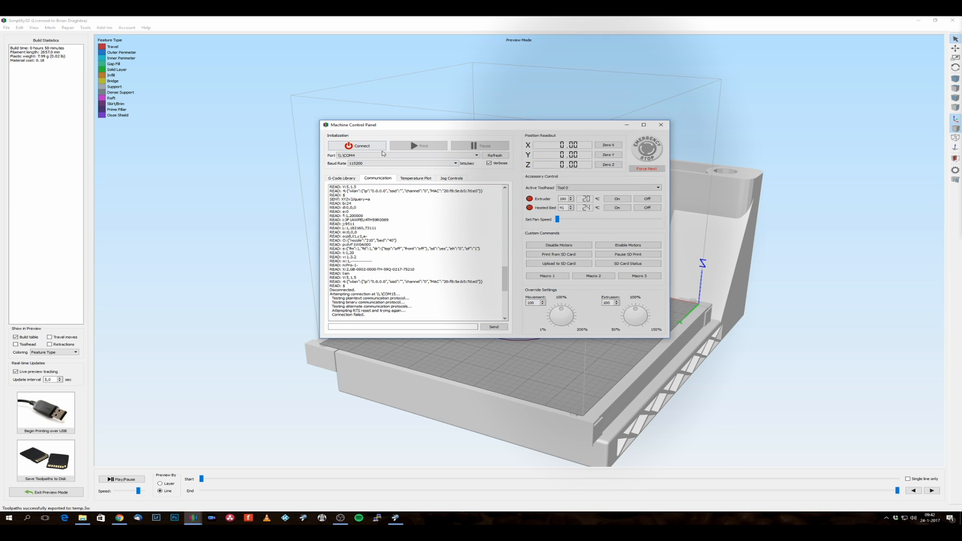
mouse_move(393, 162)
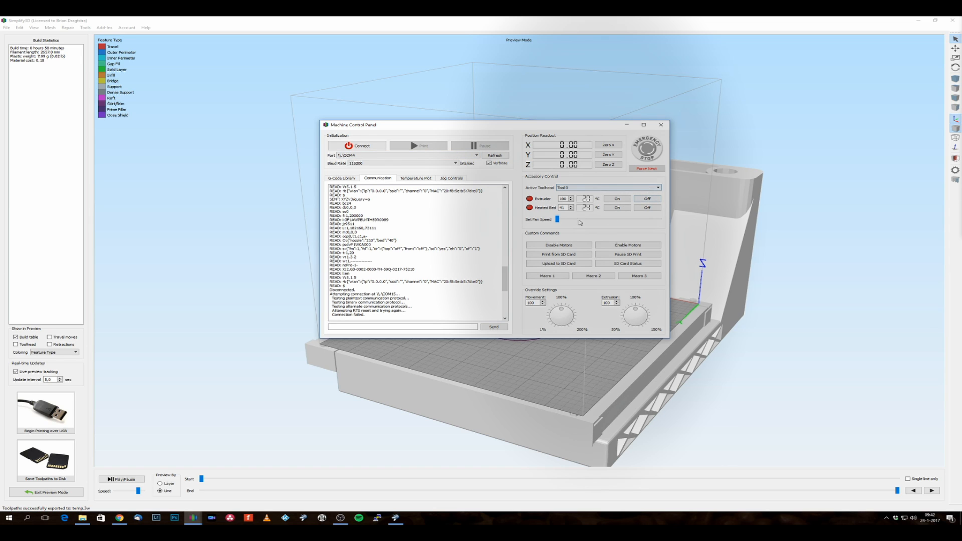
- Connect to the da Vinci printer on COM4 until the link is live, then leave the controls
click(357, 145)
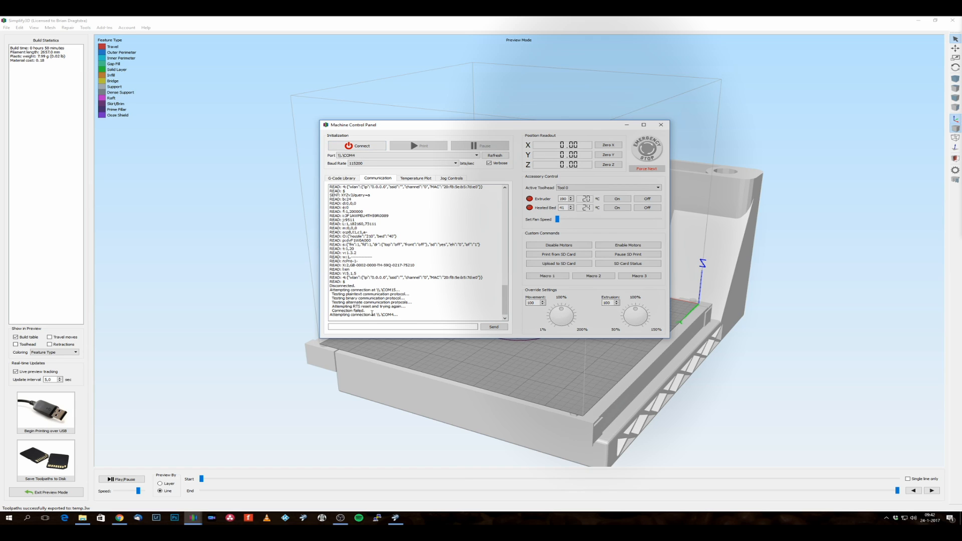
scroll(down, 3)
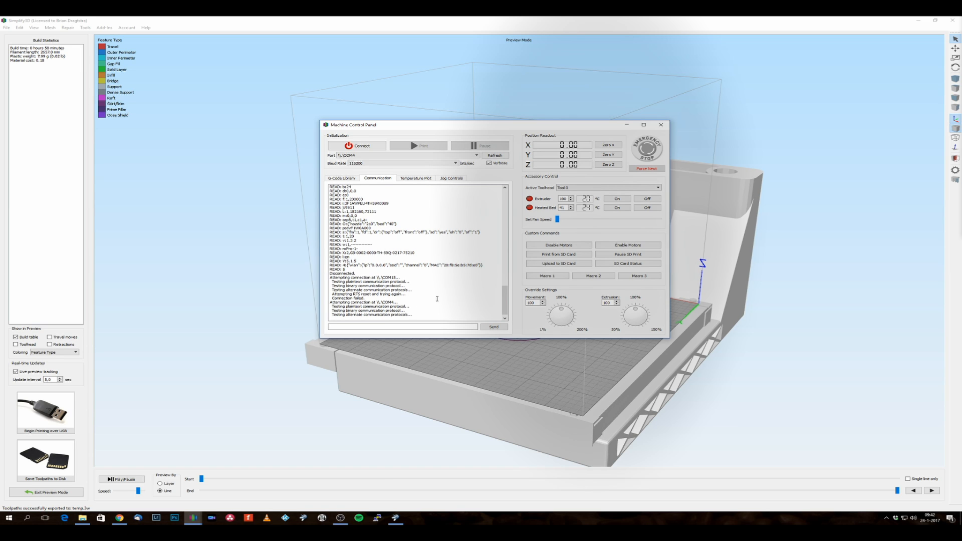
click(357, 145)
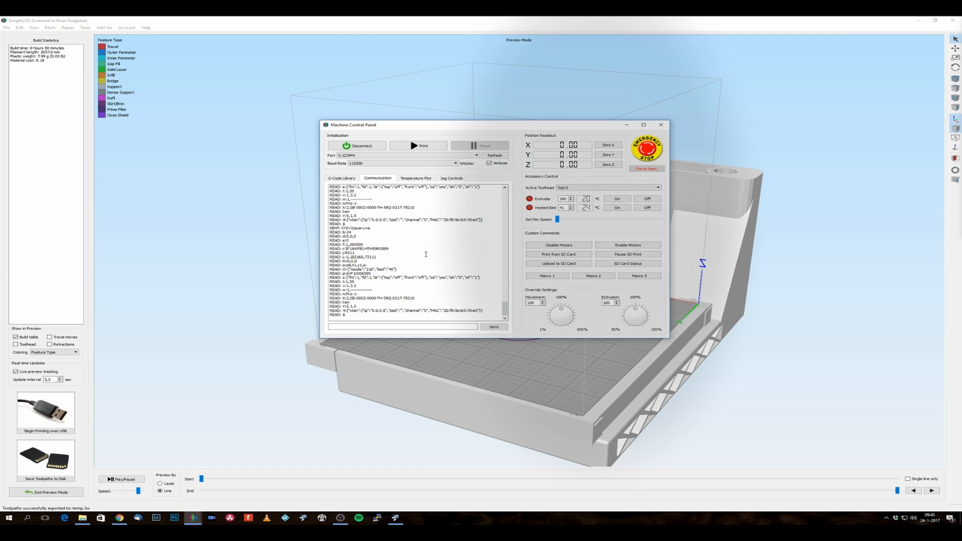
mouse_move(510, 149)
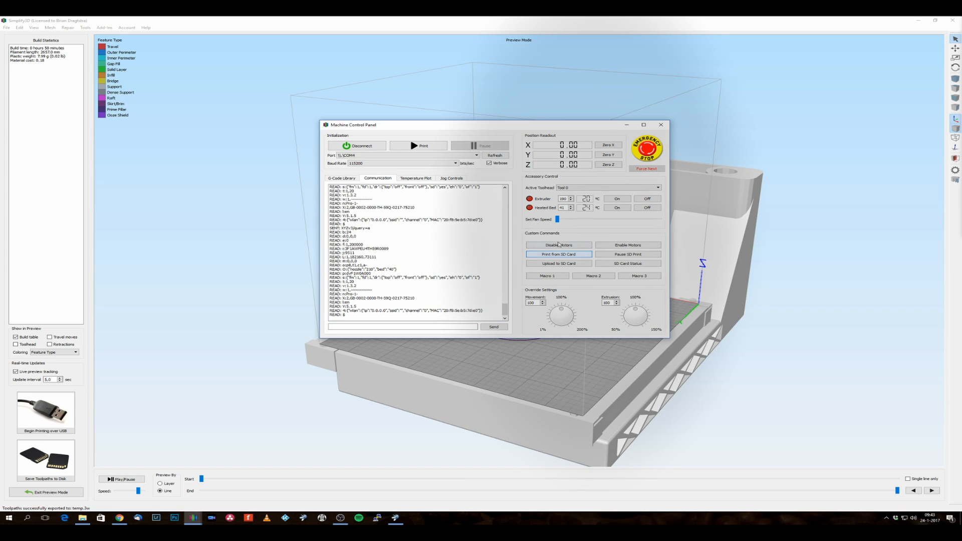
click(661, 124)
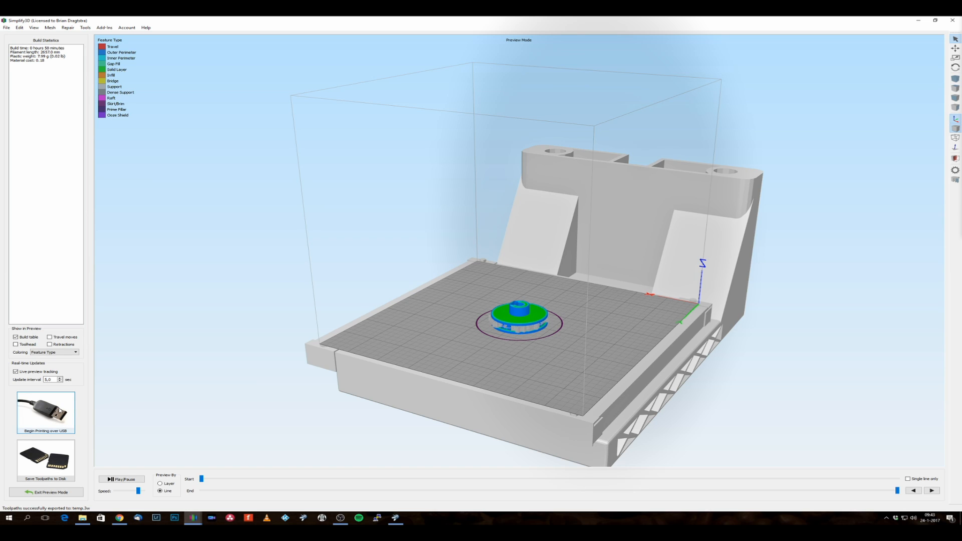
- Start the USB print so the sliced pulley begins uploading to the printer
click(45, 412)
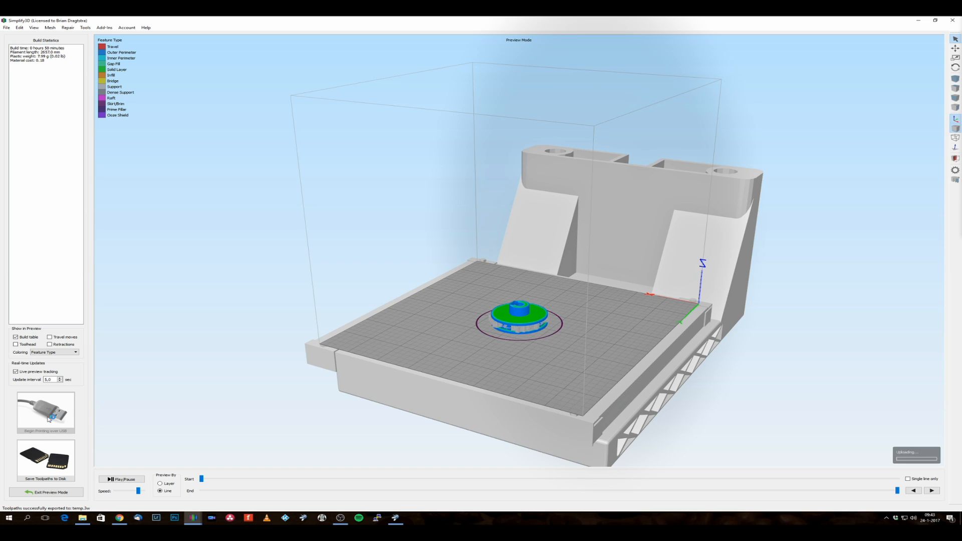